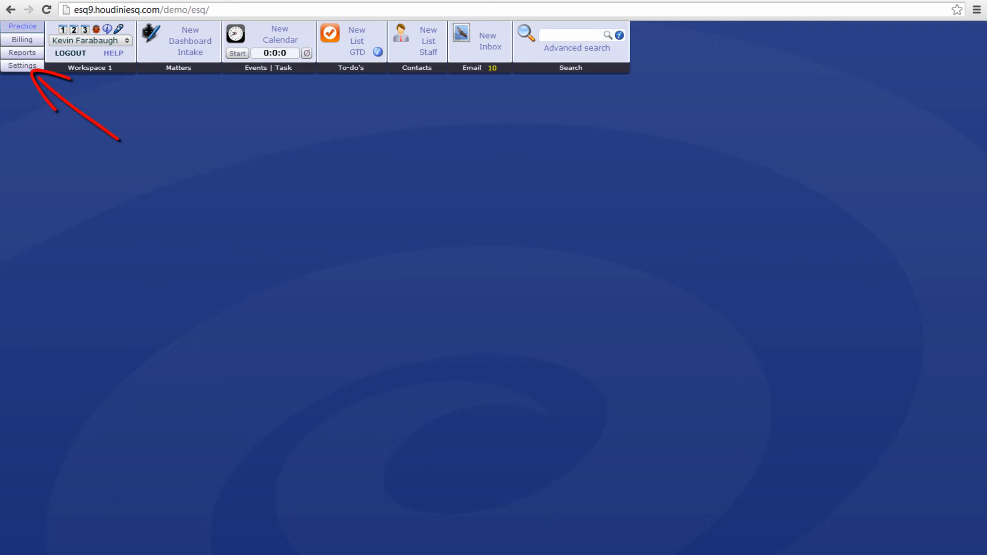
Reach the Evernote sync section of Edit My Profile via Settings > Profile
click(21, 65)
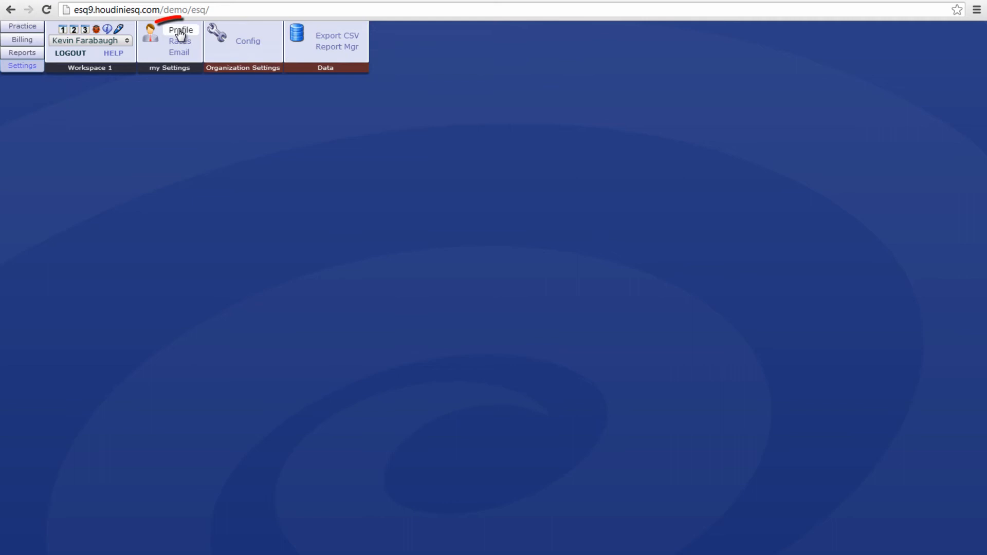
click(181, 30)
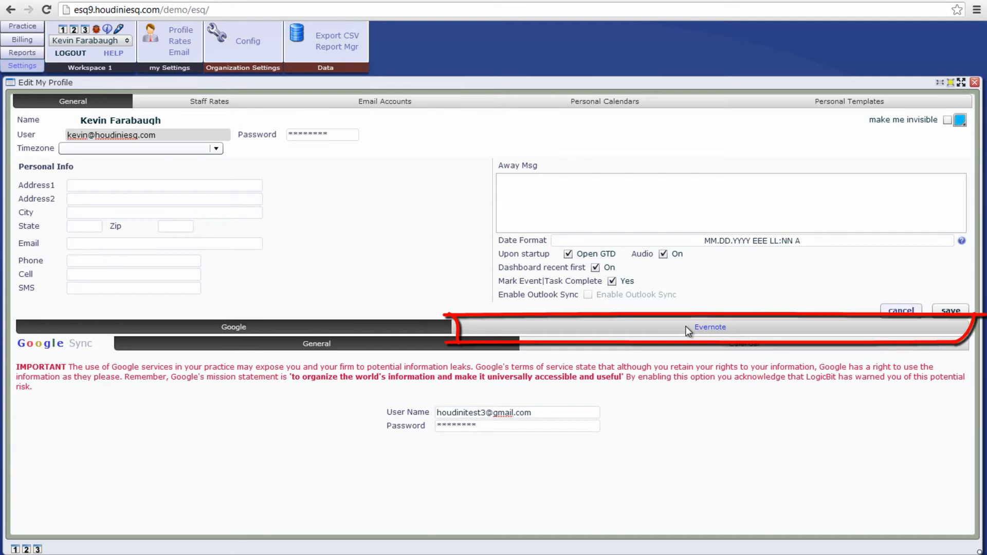
click(709, 328)
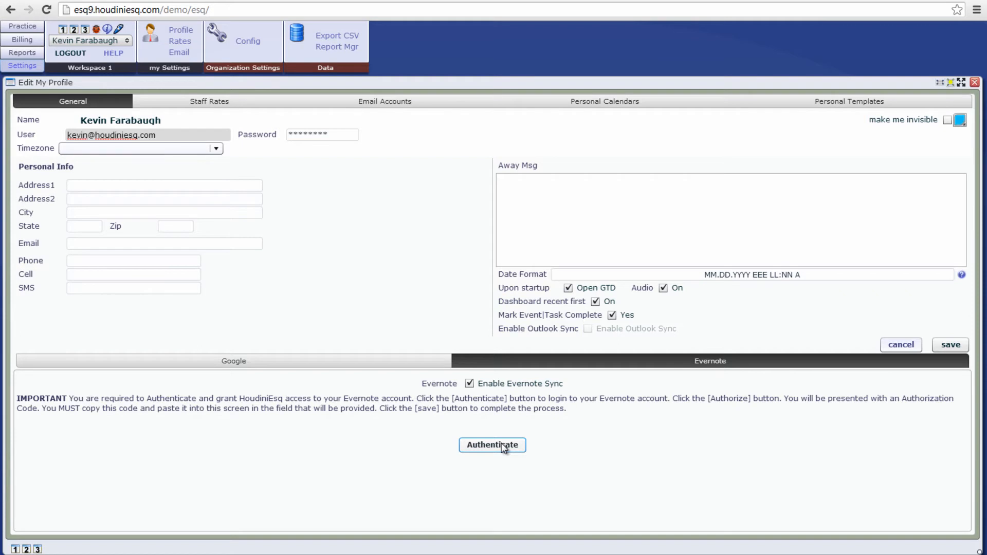
Authenticate with Evernote and authorize HoudiniEsq so the verification code fills in
click(491, 445)
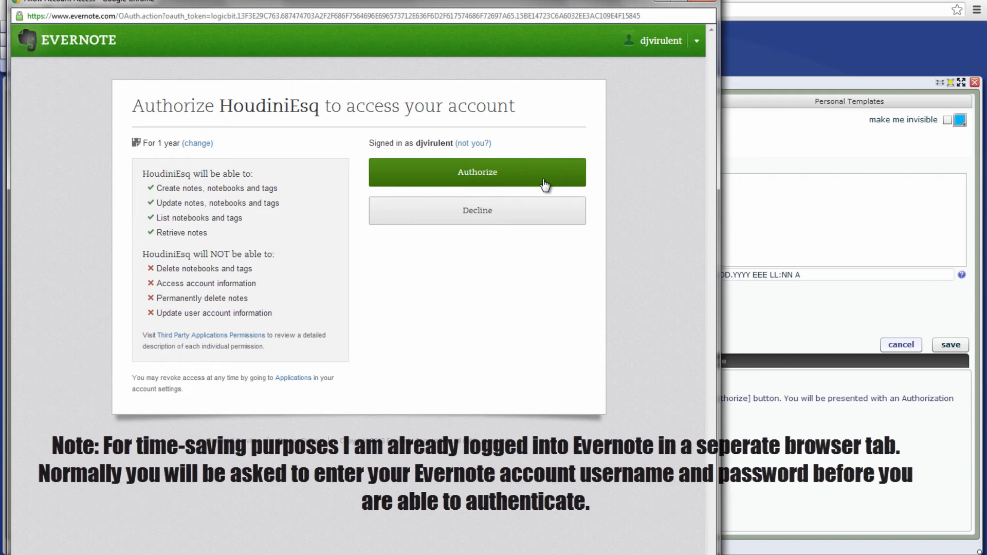
click(477, 171)
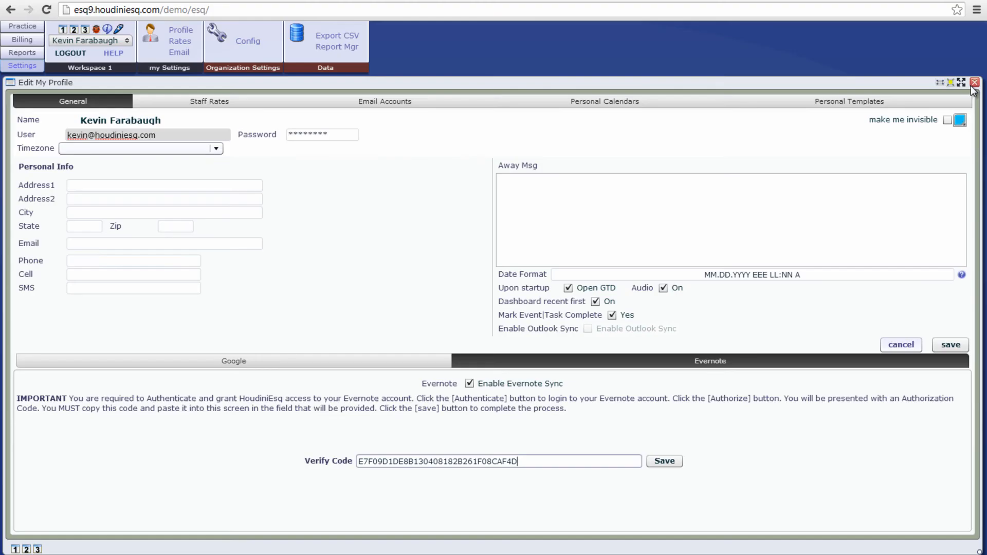
Save a new matter note titled 'New note' flagged to sync into Evernote
click(974, 82)
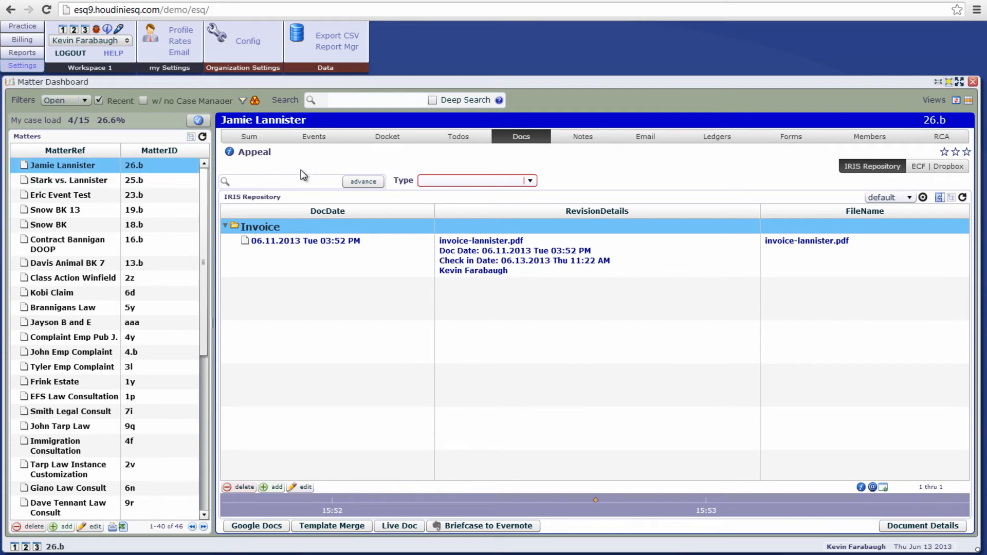
mouse_move(559, 165)
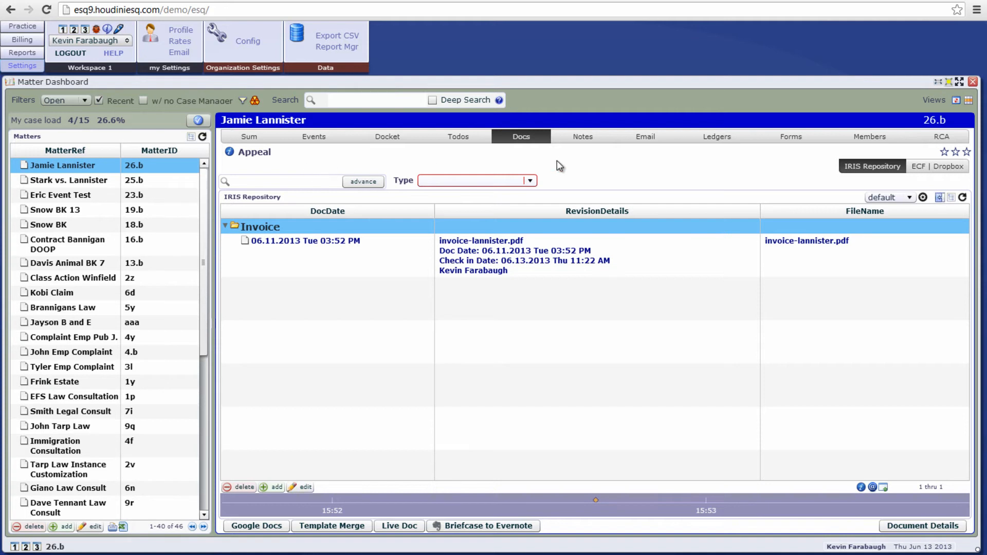
click(582, 137)
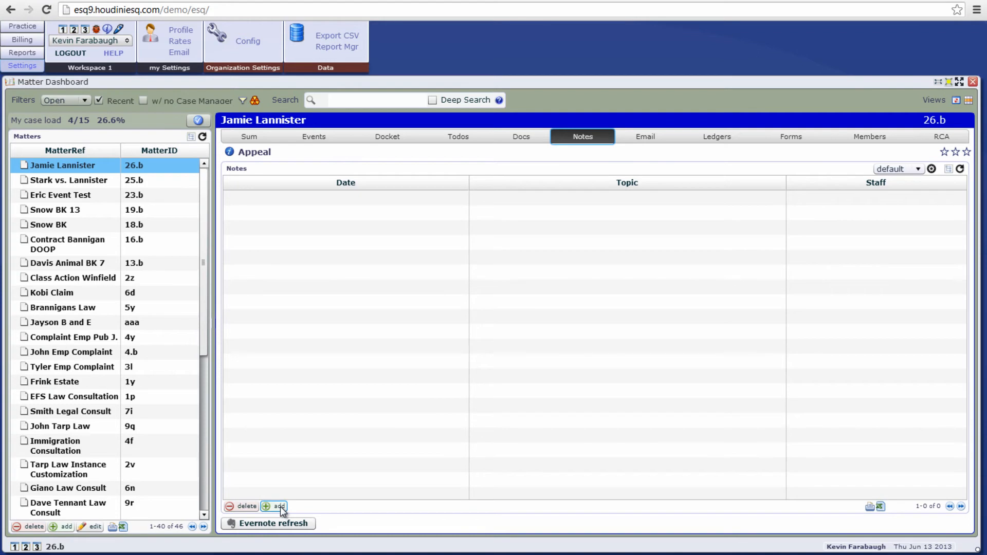
click(273, 506)
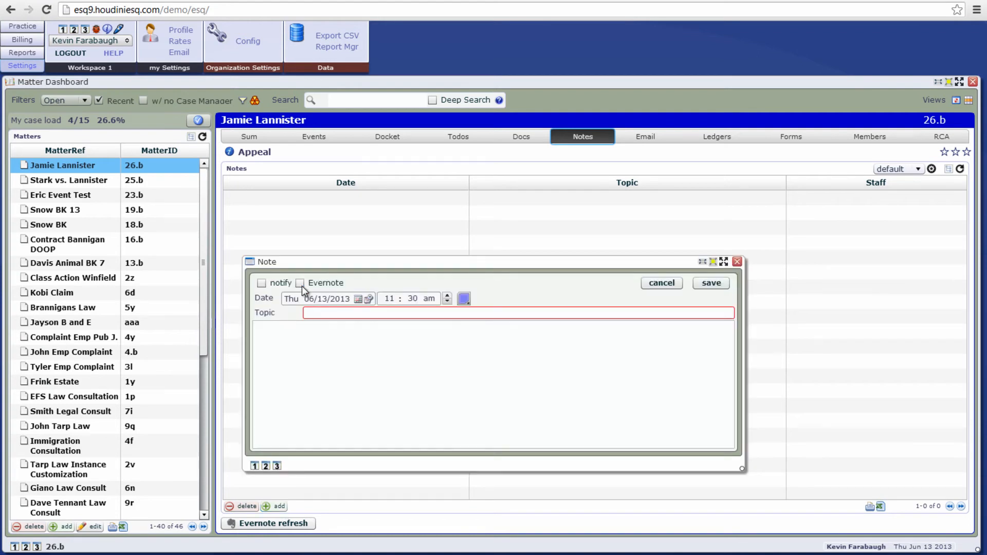
mouse_move(300, 283)
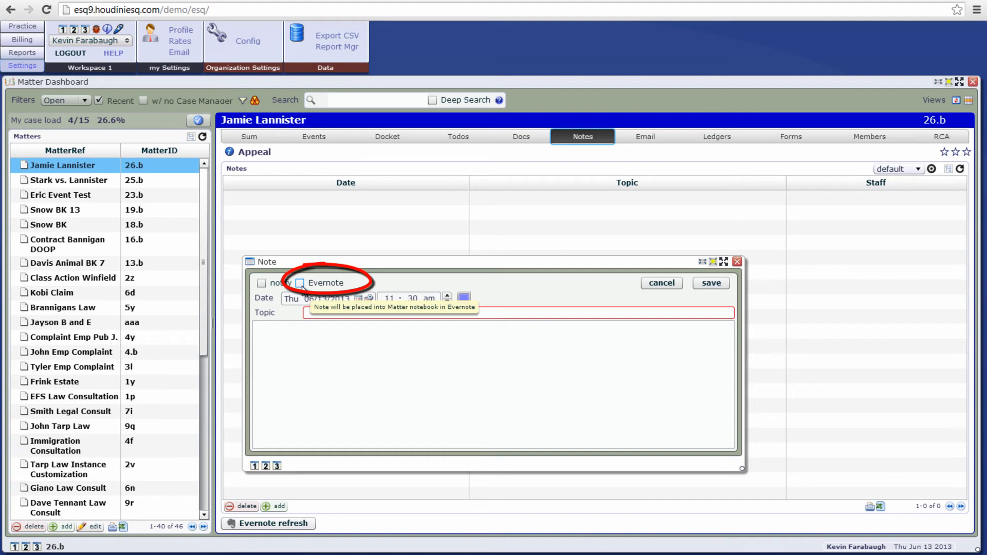
click(299, 283)
text(This is a new note.)
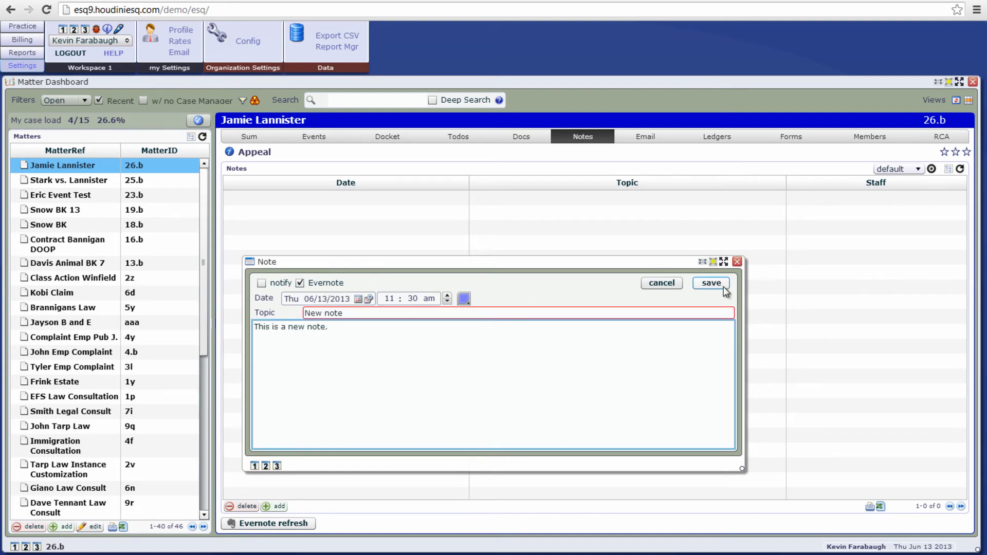
click(710, 283)
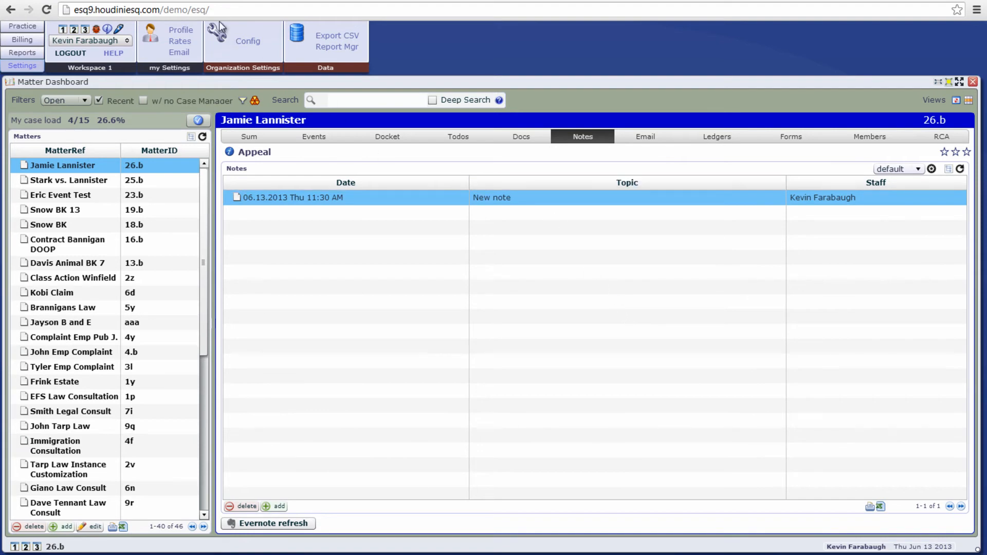
In the Jamie Lannister 26.b notebook, append 'Hello world.' to New note and save it
click(273, 524)
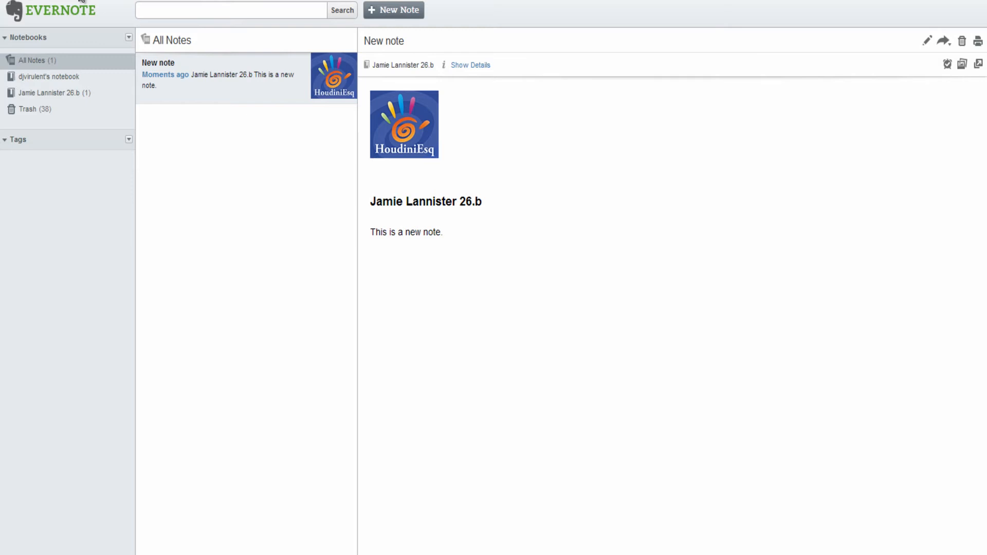
mouse_move(56, 93)
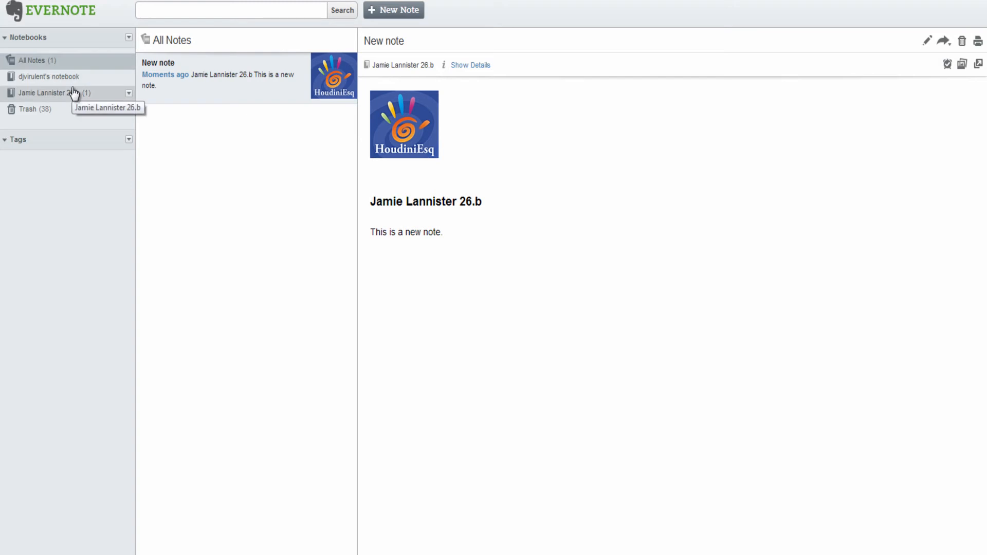
click(50, 92)
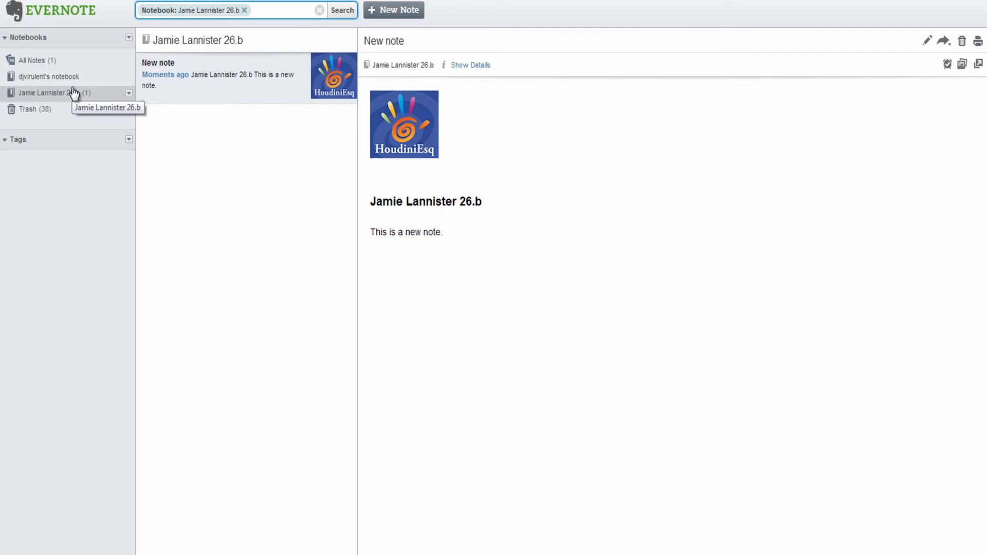
mouse_move(410, 131)
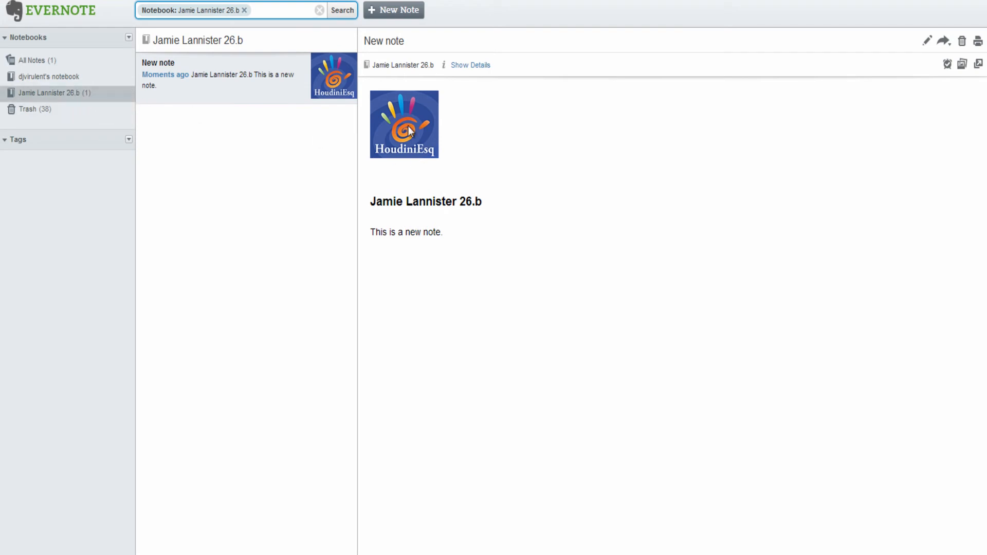
mouse_move(979, 81)
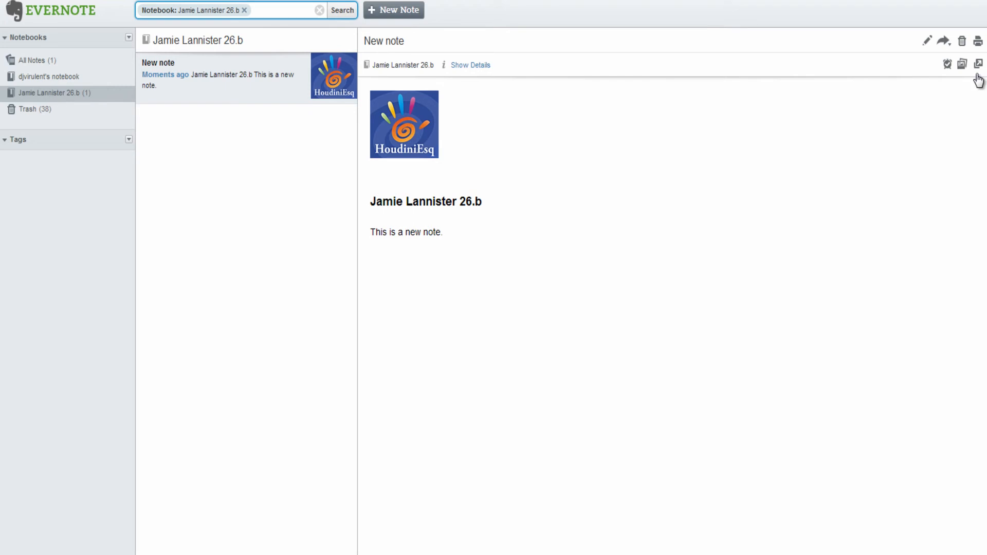
click(926, 41)
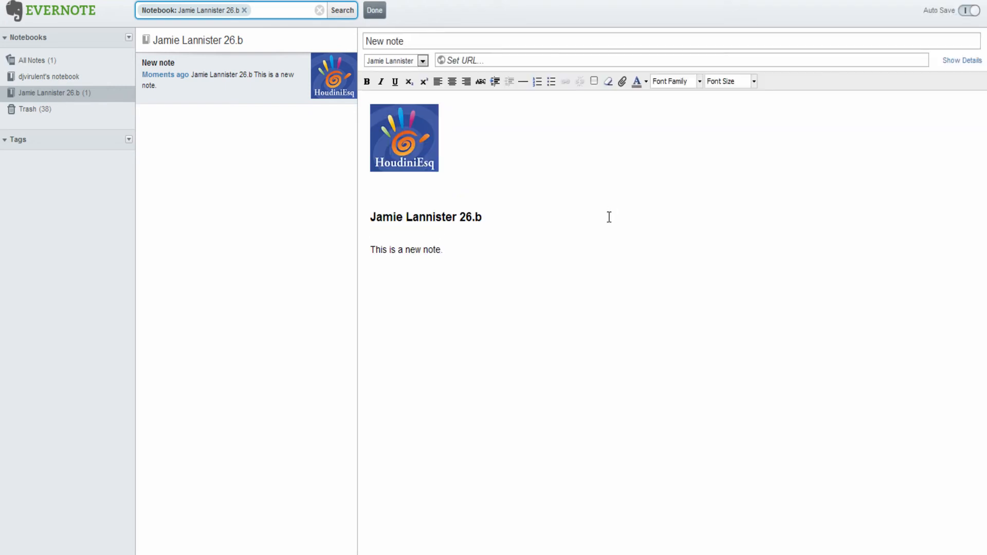
click(444, 249)
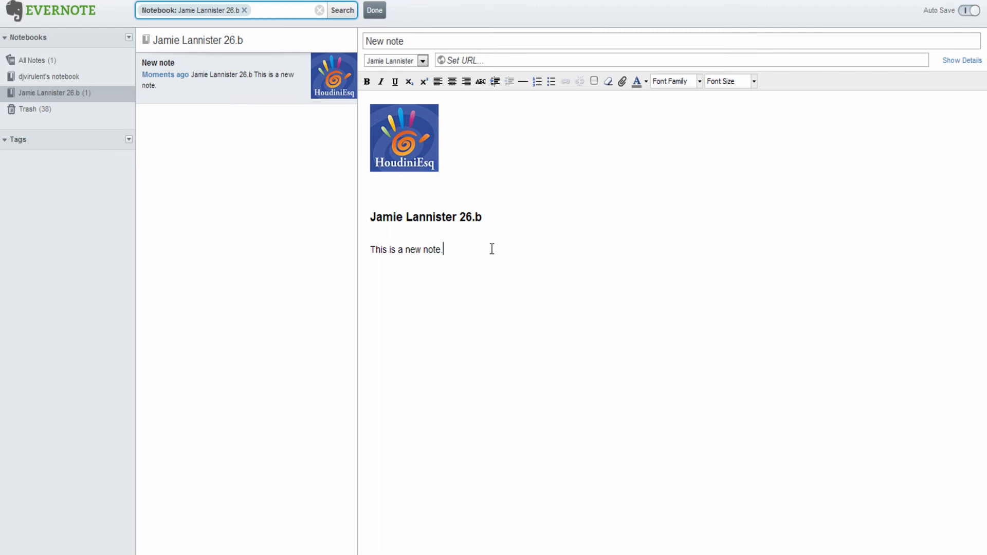
text(Hello wor)
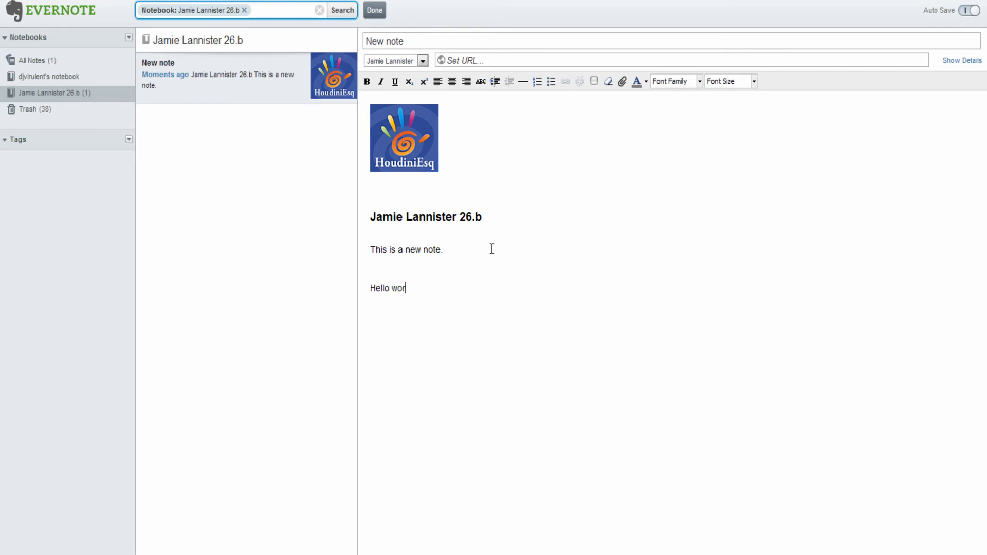
text(ld.)
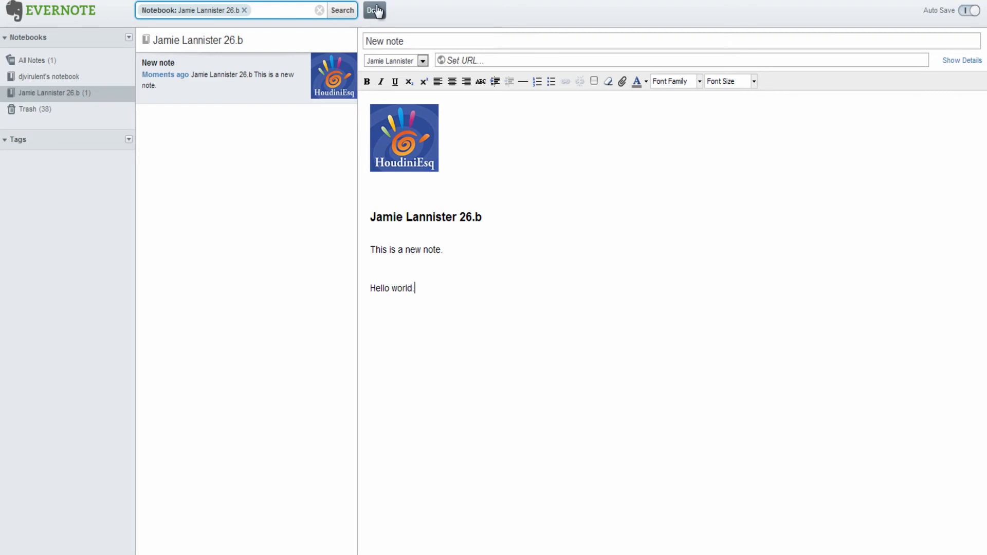
click(374, 10)
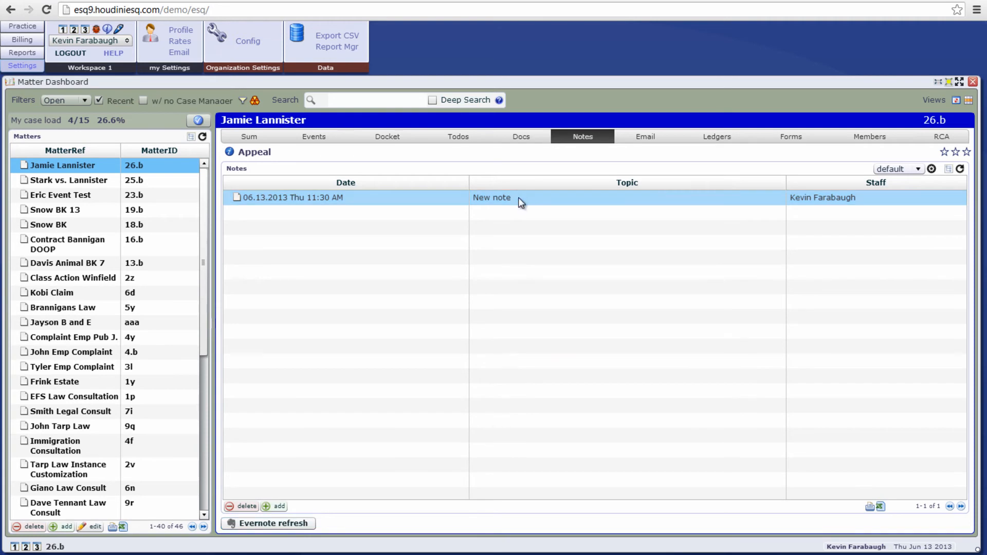
Verify New note shows Hello world., then save a 'Note from Evernote' note in Evernote
double_click(492, 198)
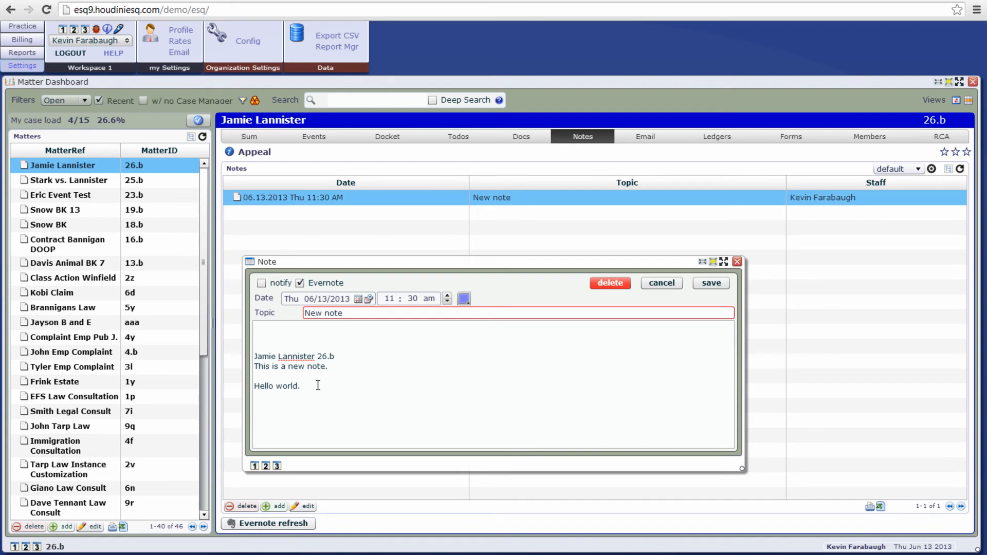
click(661, 283)
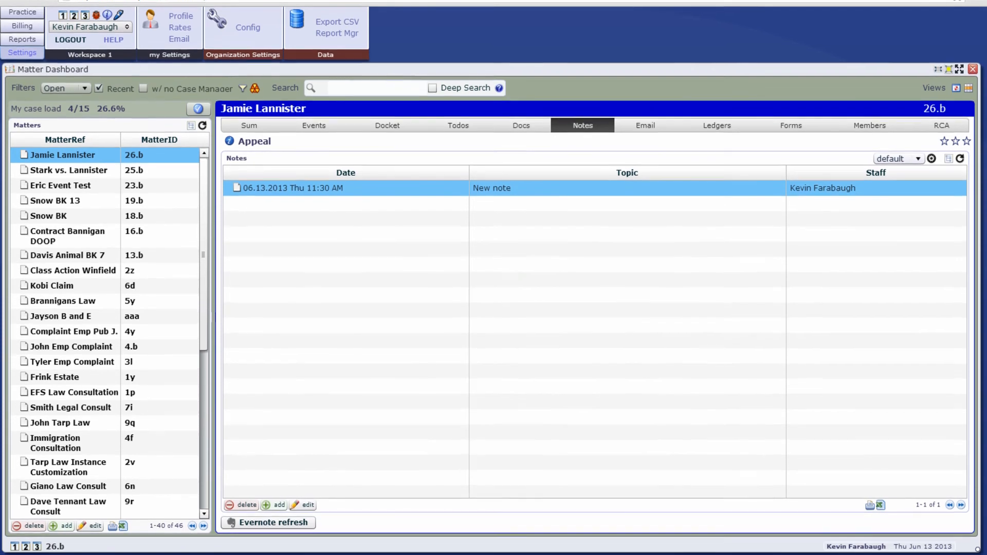
click(268, 522)
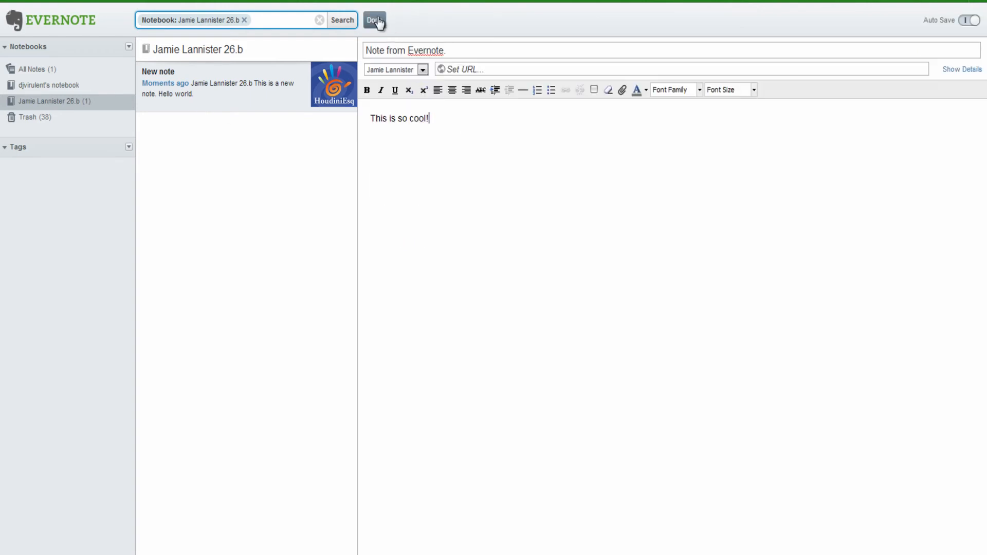
click(374, 19)
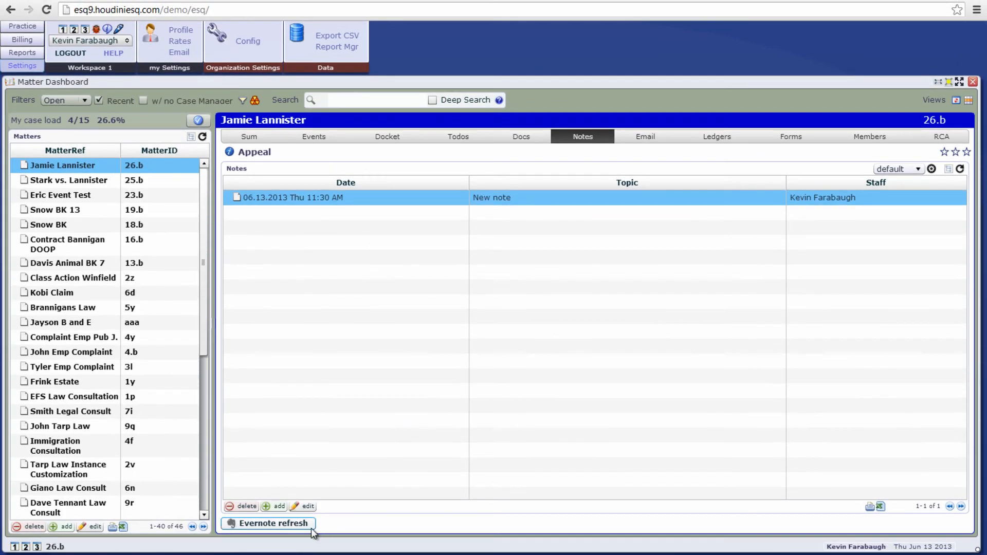
click(274, 523)
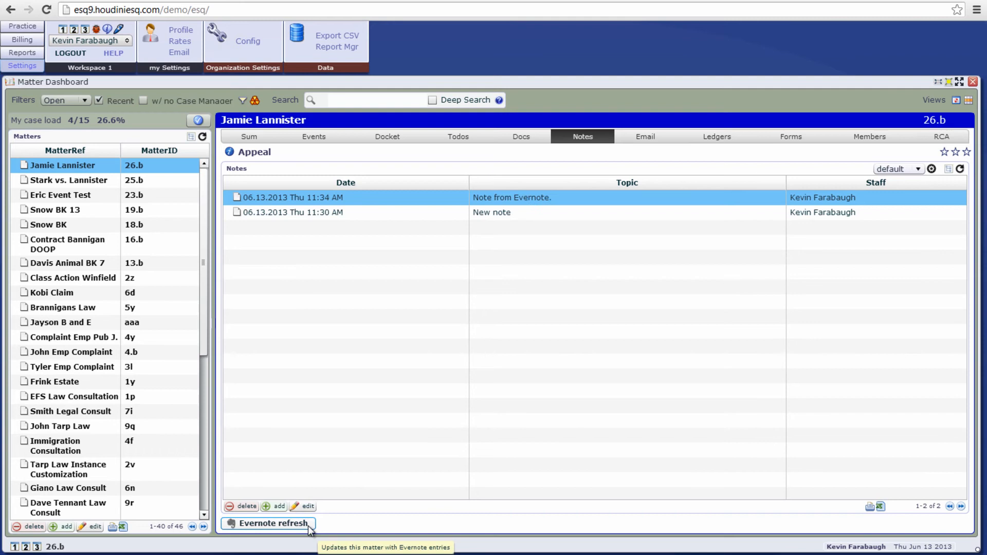
mouse_move(566, 171)
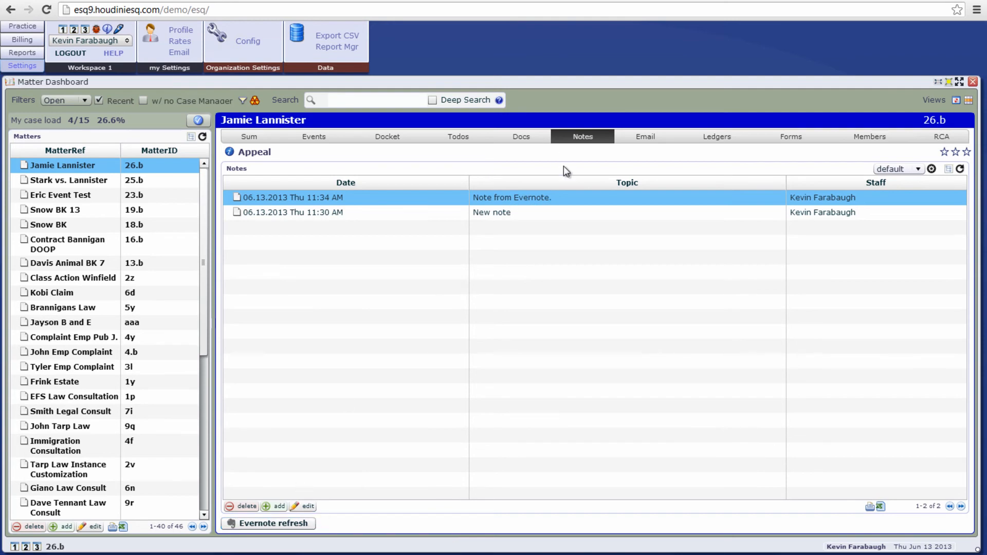
double_click(292, 197)
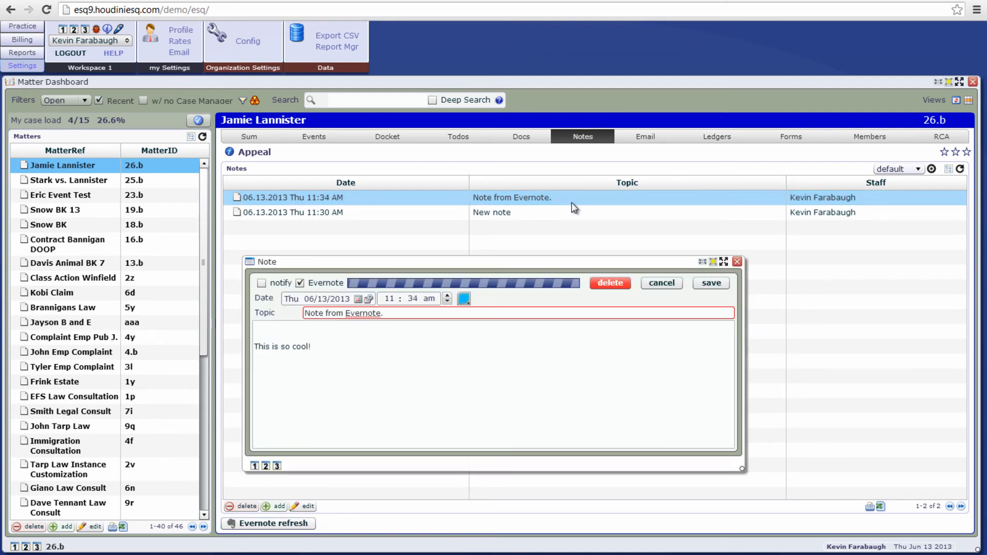
click(661, 283)
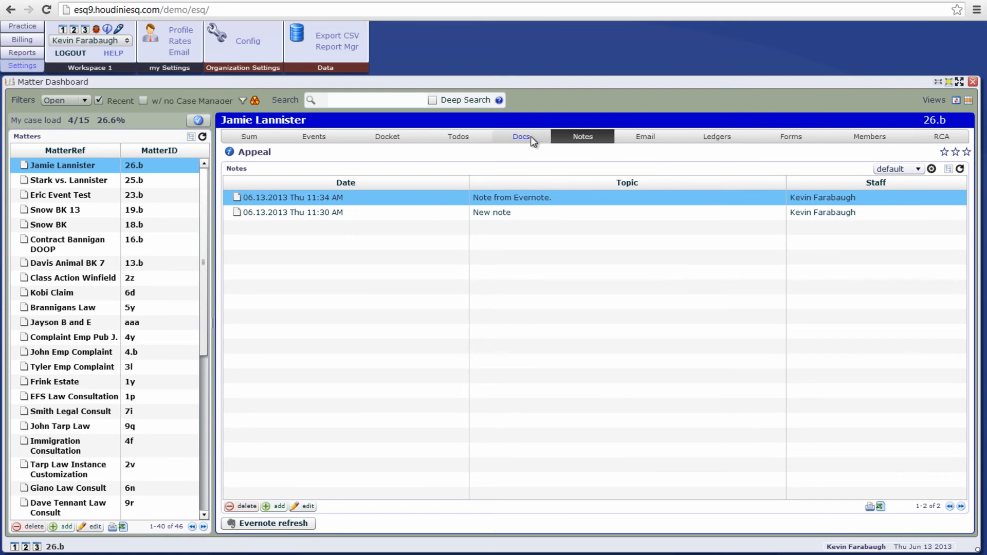
Send invoice-lannister.pdf to Evernote with subject 'Invoice sync' and text 'Uploading file to Evernote.'
click(520, 137)
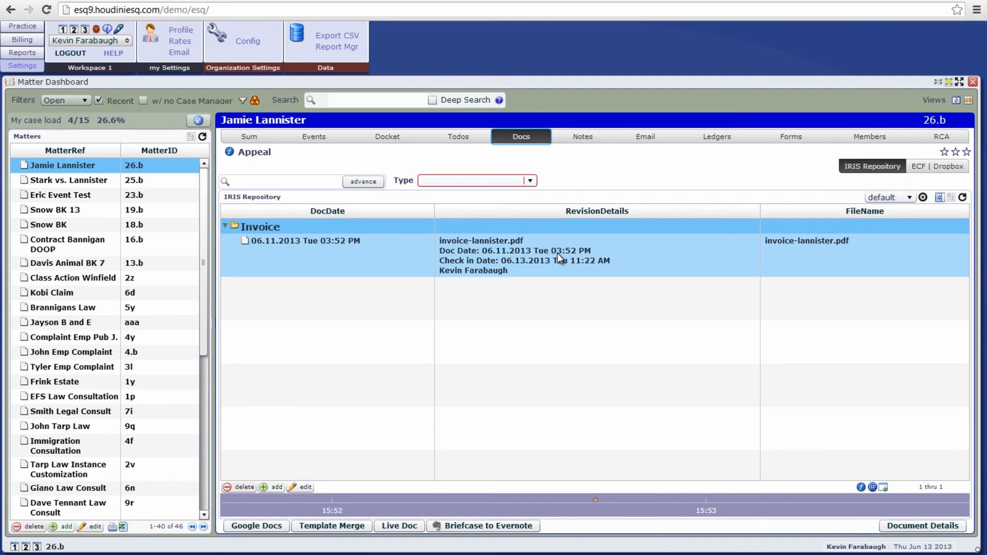
mouse_move(482, 525)
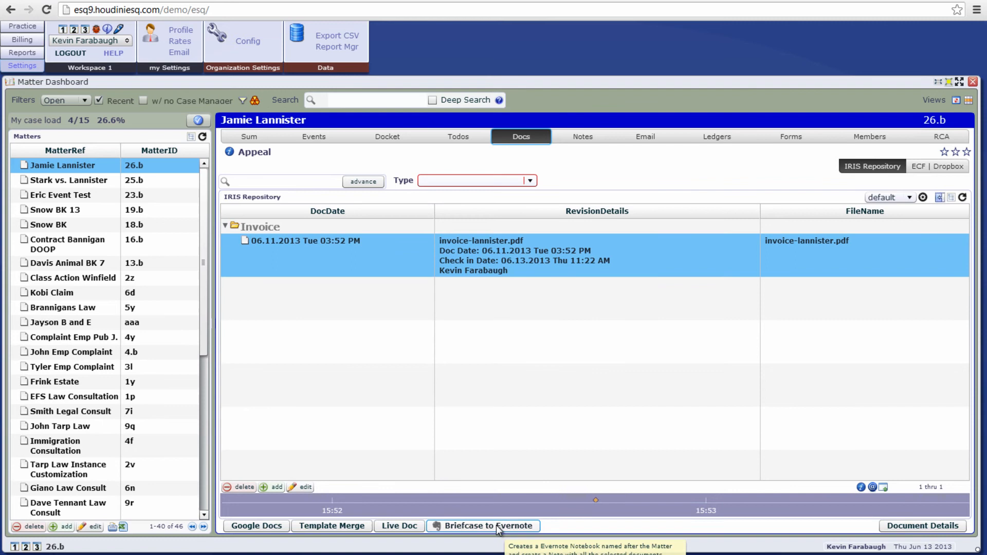
click(482, 526)
text(Uploading file to Evernote.)
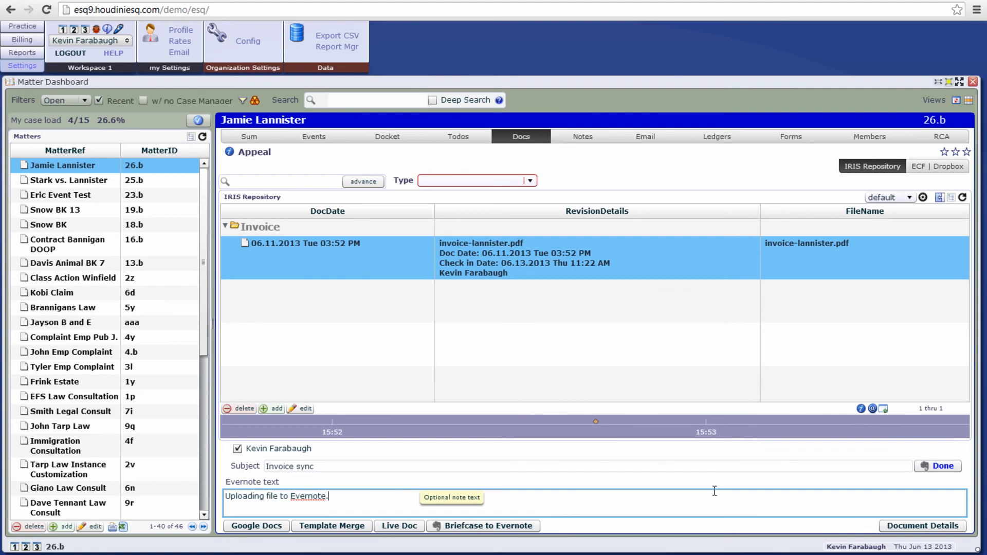
click(938, 466)
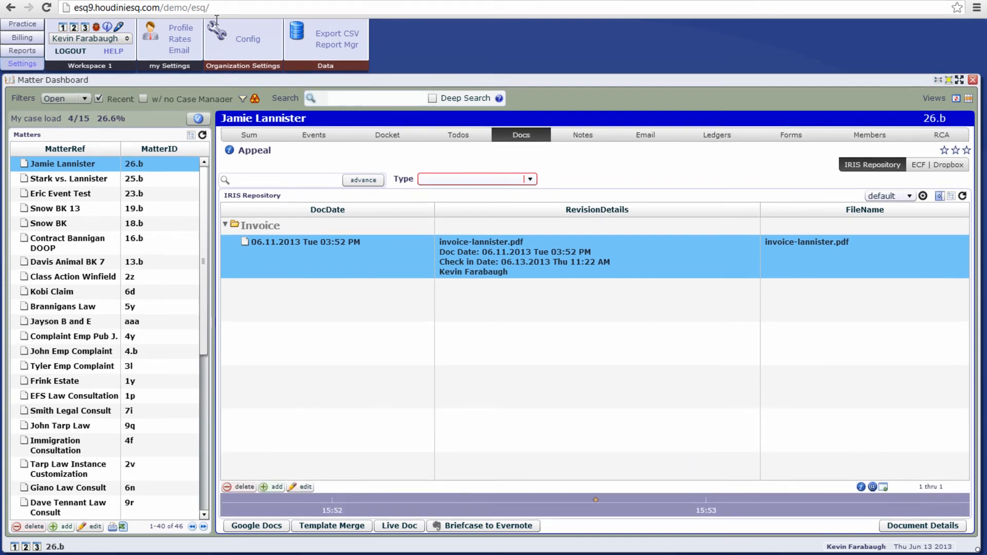
View the Invoice sync note in Evernote to confirm the invoice PDF attachment
click(482, 525)
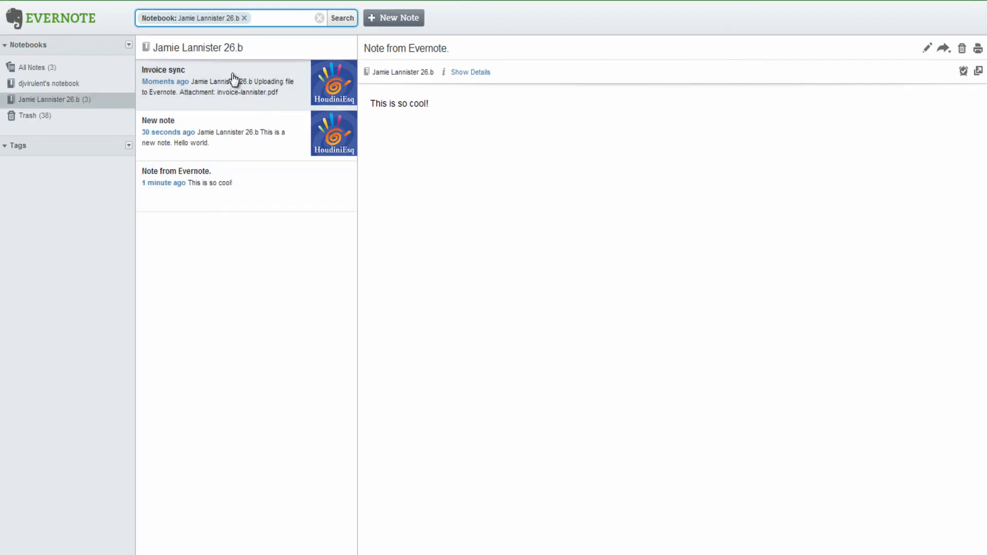
click(220, 86)
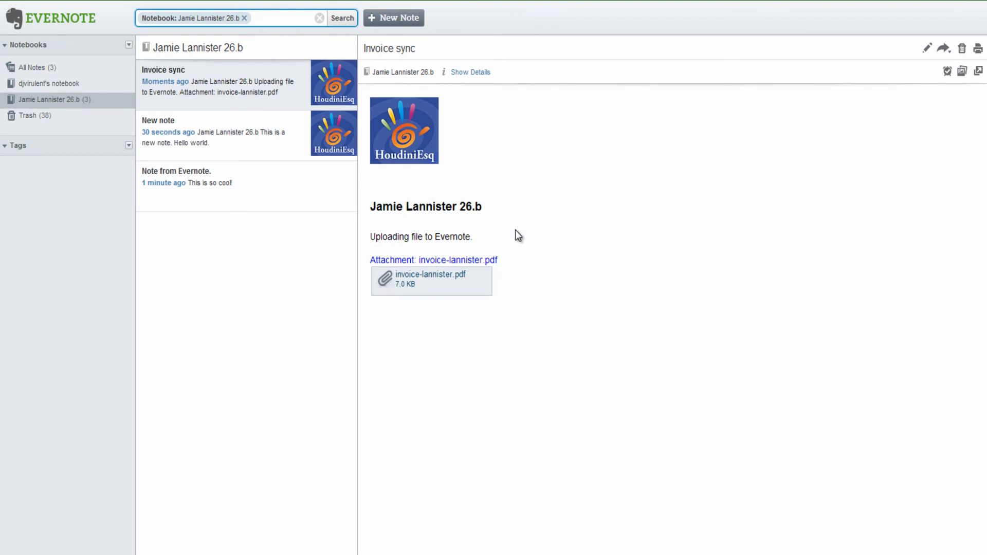
mouse_move(466, 283)
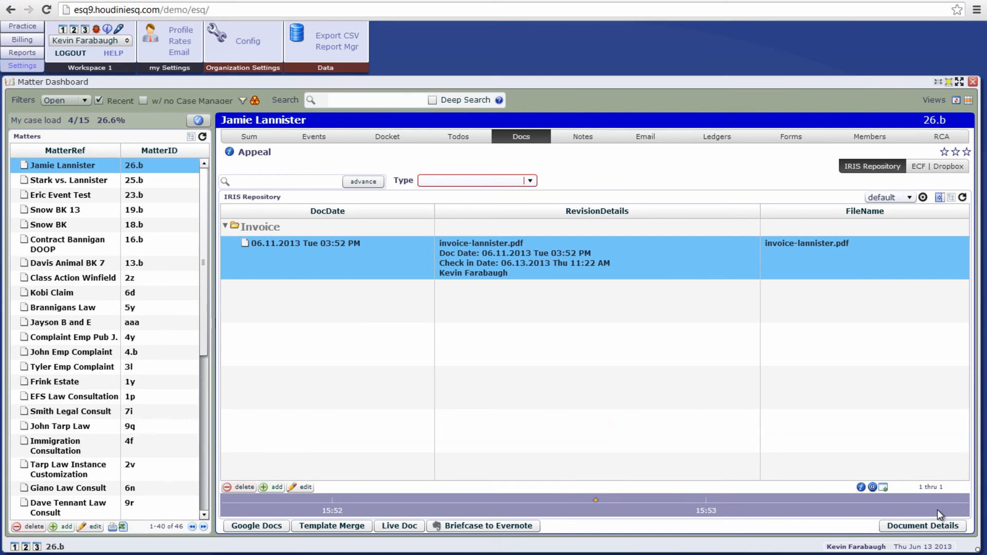
mouse_move(908, 480)
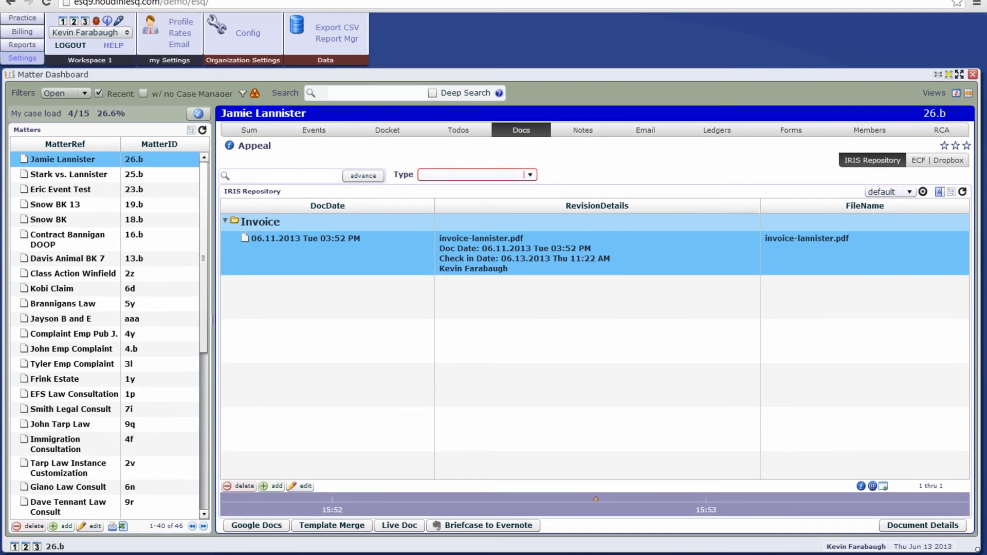
Start an Evernote note titled 'New smartlink note' with body 'Some memo info.'
click(482, 526)
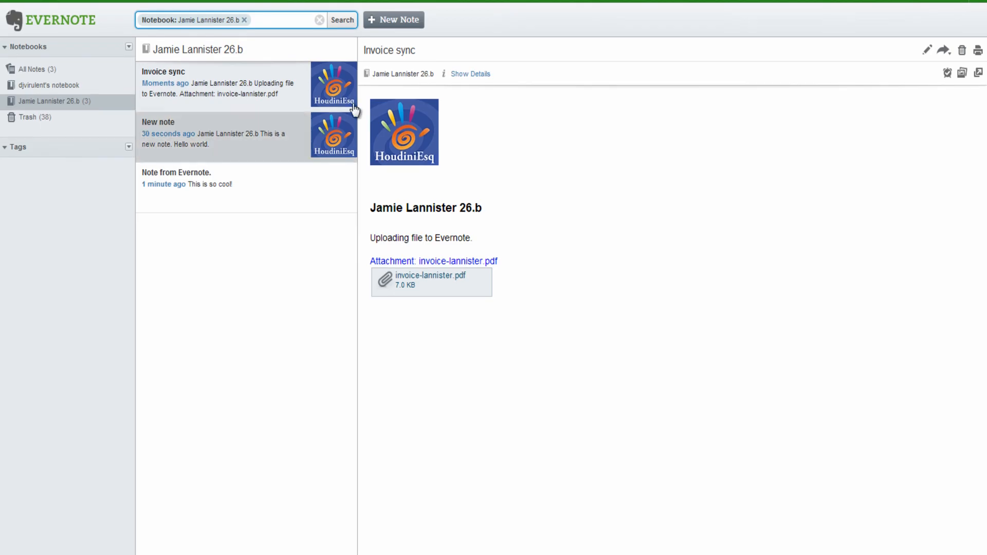
click(393, 19)
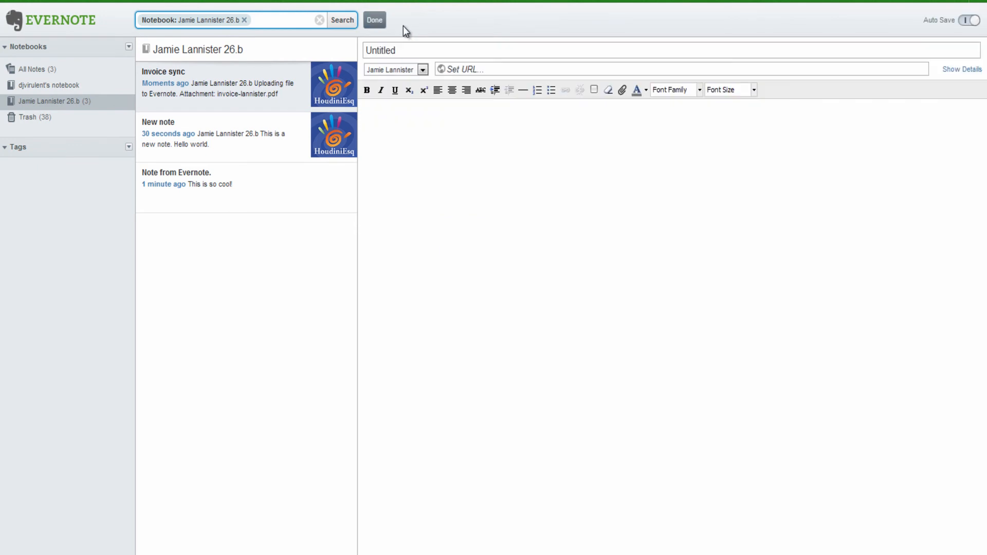
text(New smartlink note)
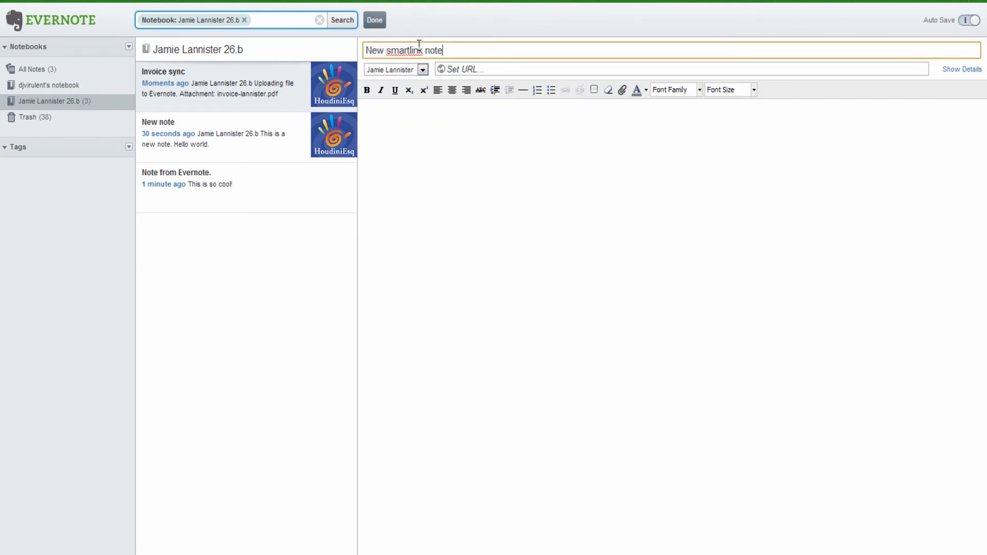
click(454, 124)
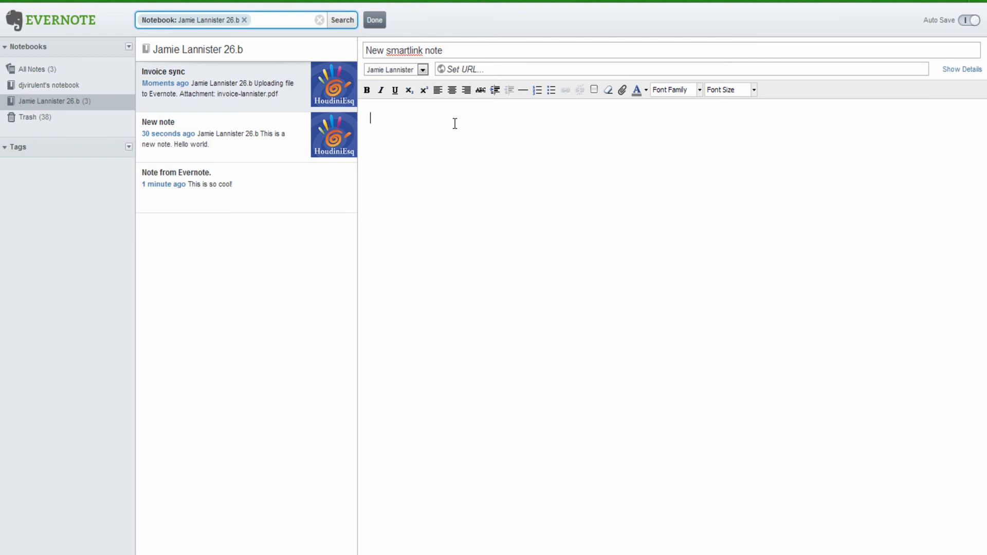
text(Some memo info.)
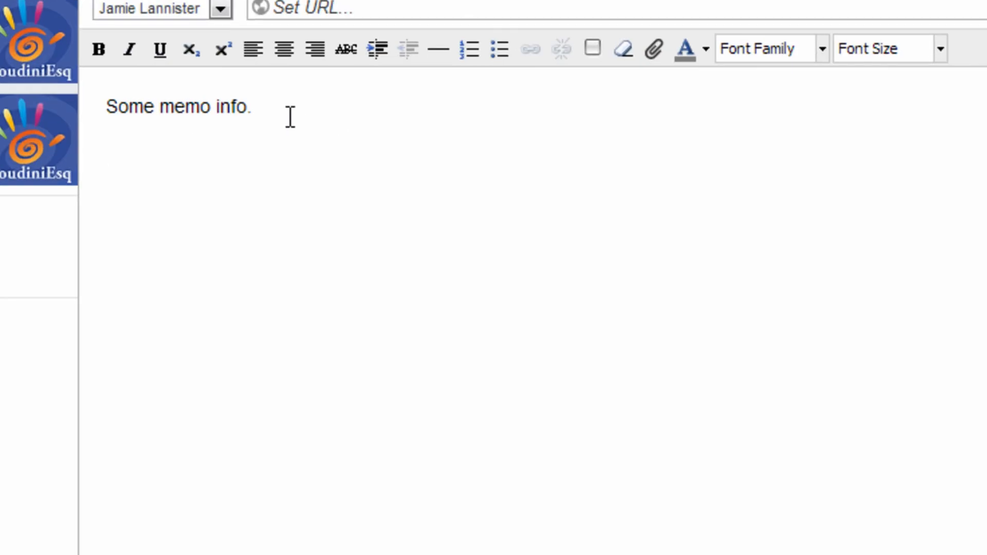
Write the SmartLink line '~jamie,phone,3.0,$500~' into the note and save it
text(~)
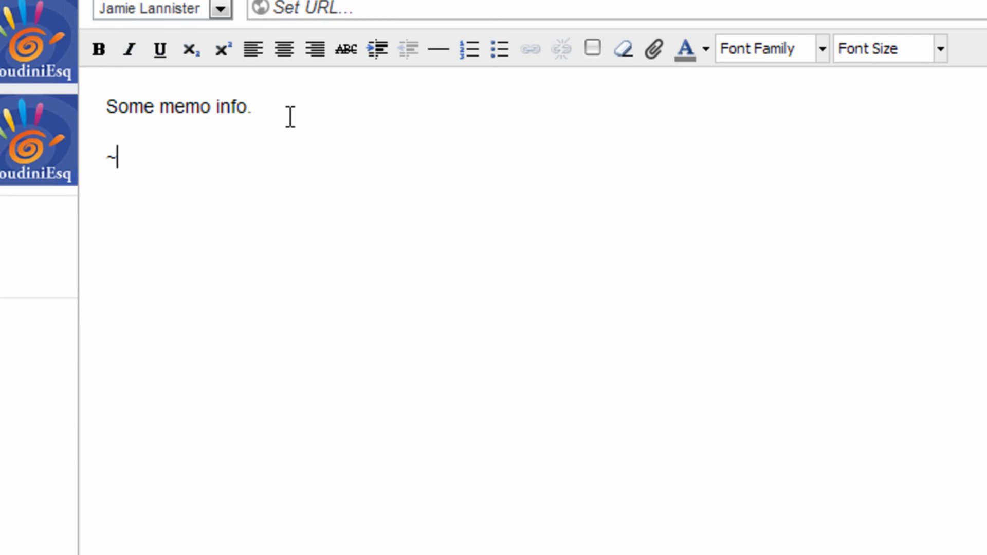
text(jamie,phone,)
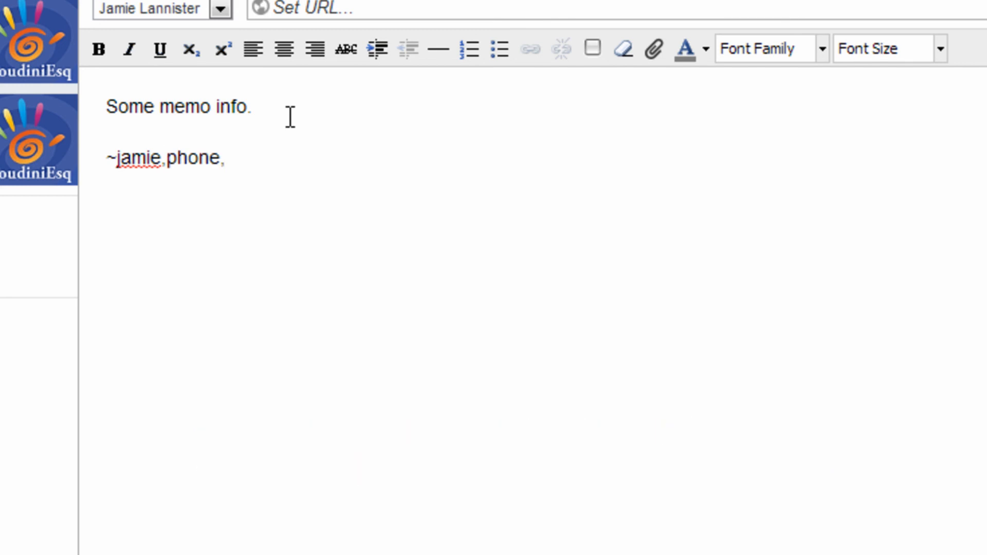
click(223, 157)
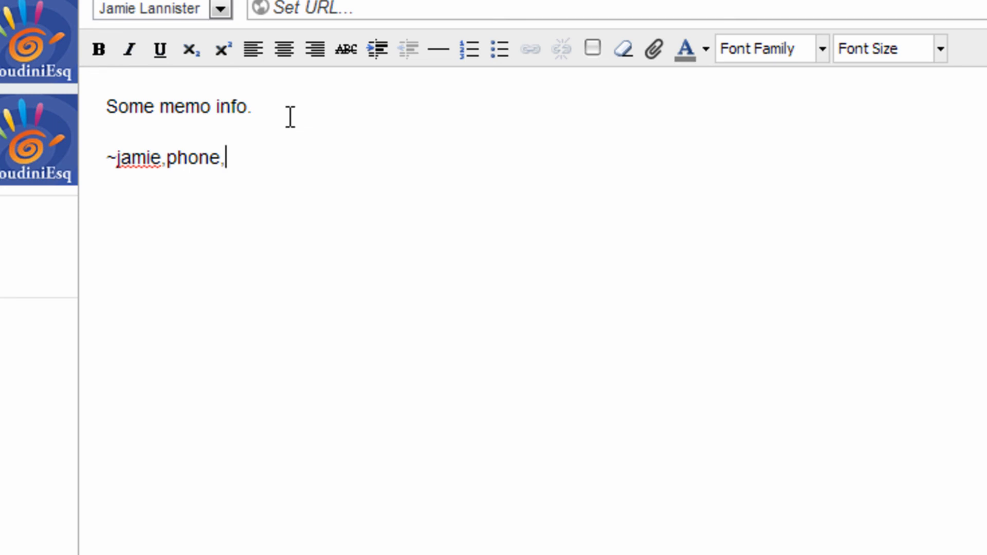
text(3.0)
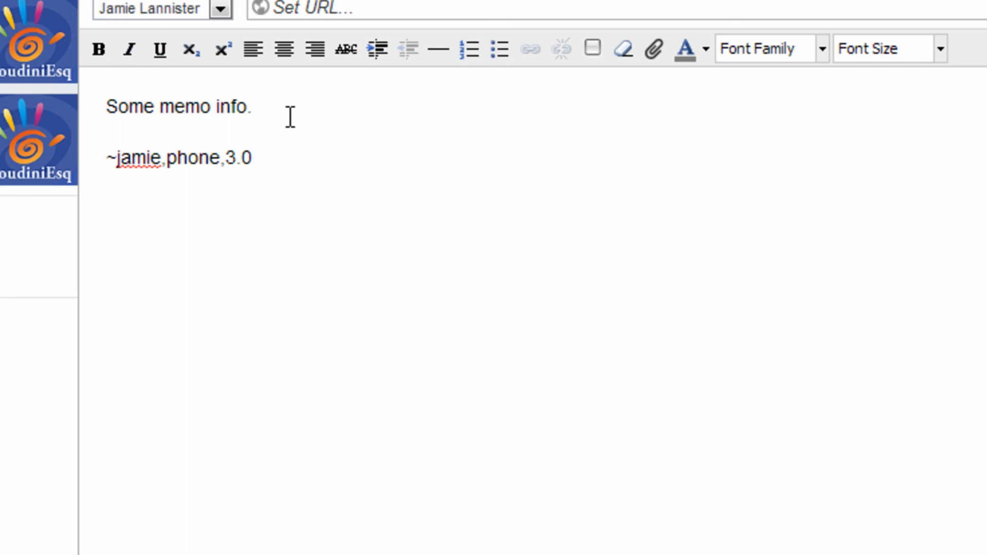
text(,)
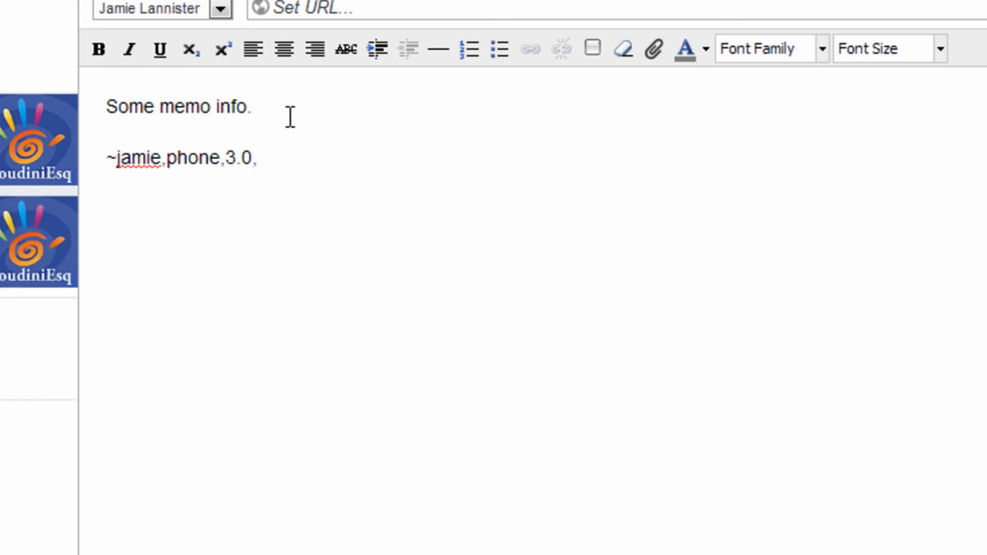
click(254, 158)
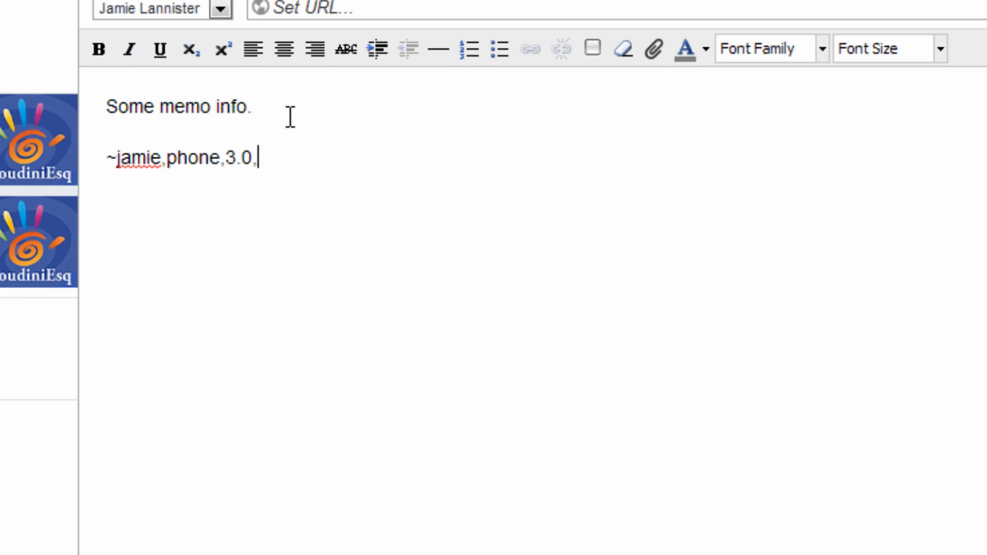
text($500~)
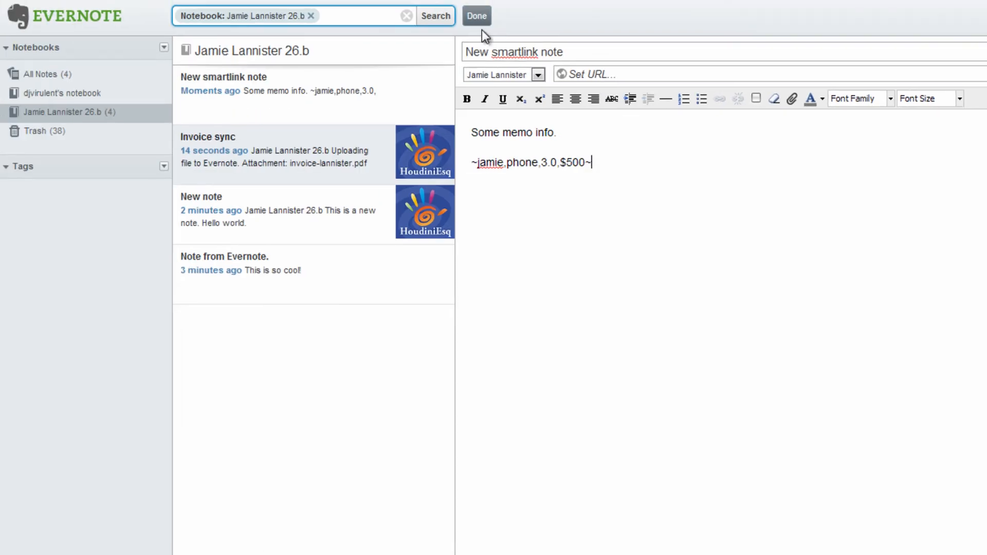
click(477, 15)
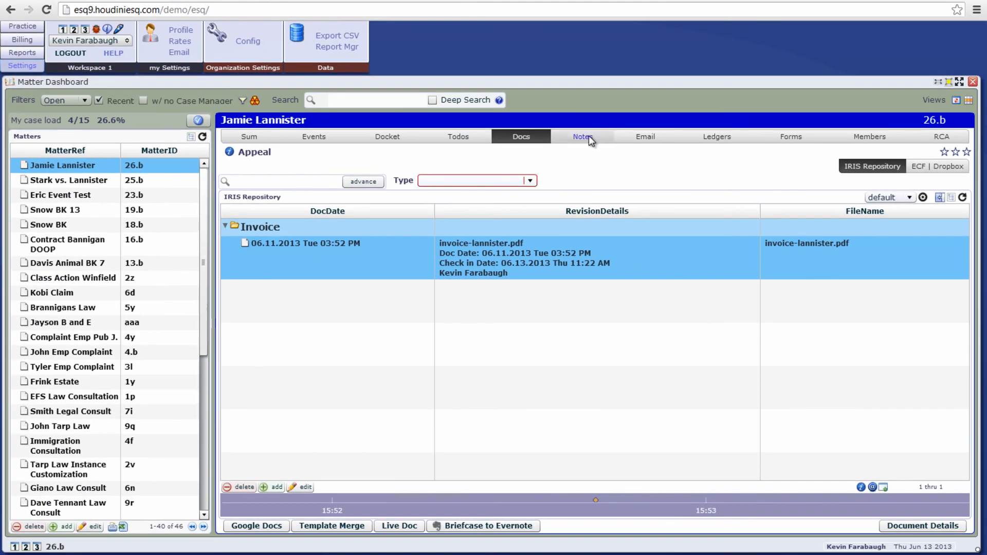
Show the Jamie Lannister notes list with Invoice sync and New smartlink note entries
click(580, 136)
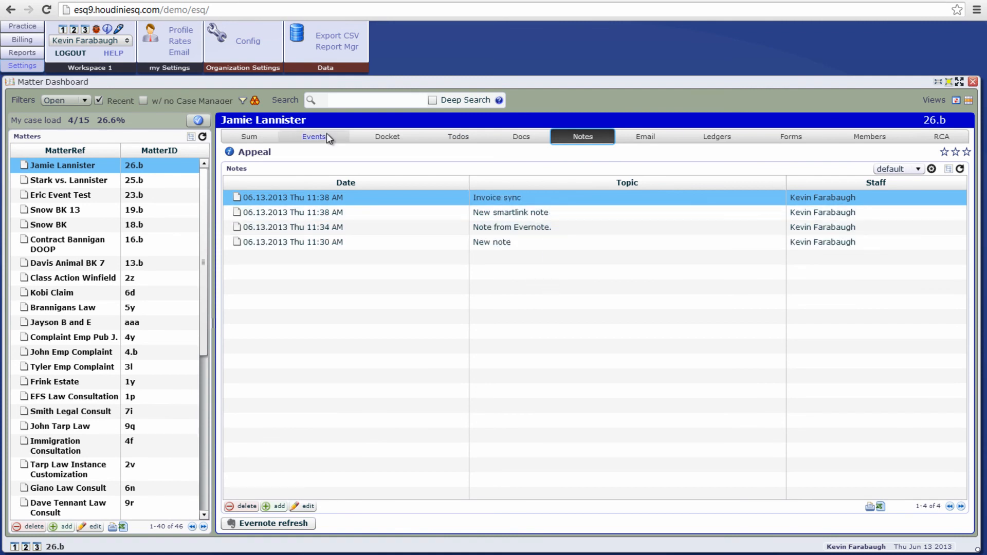
Review the 'New smartlink note' Phone Call event's memo text and duration 3, then close it
click(314, 137)
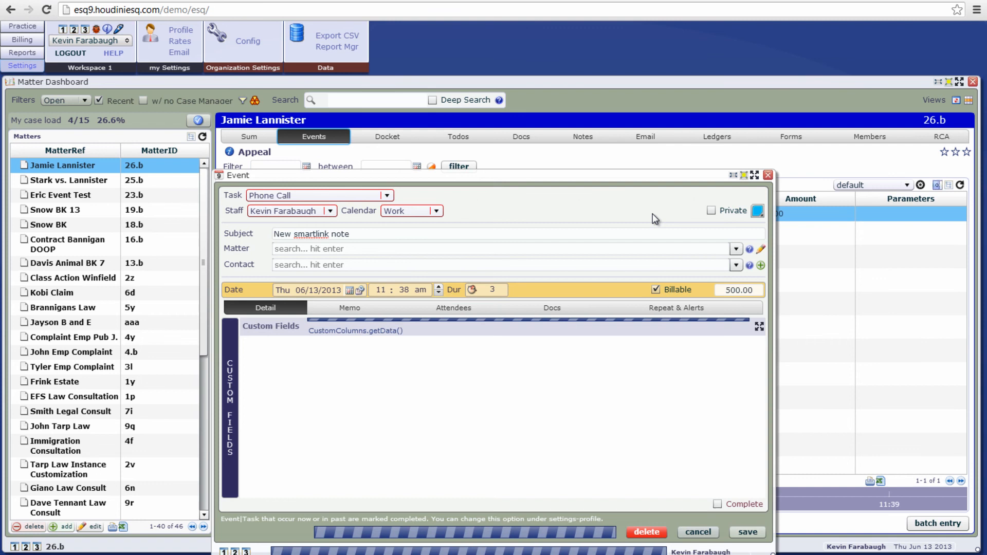
click(350, 308)
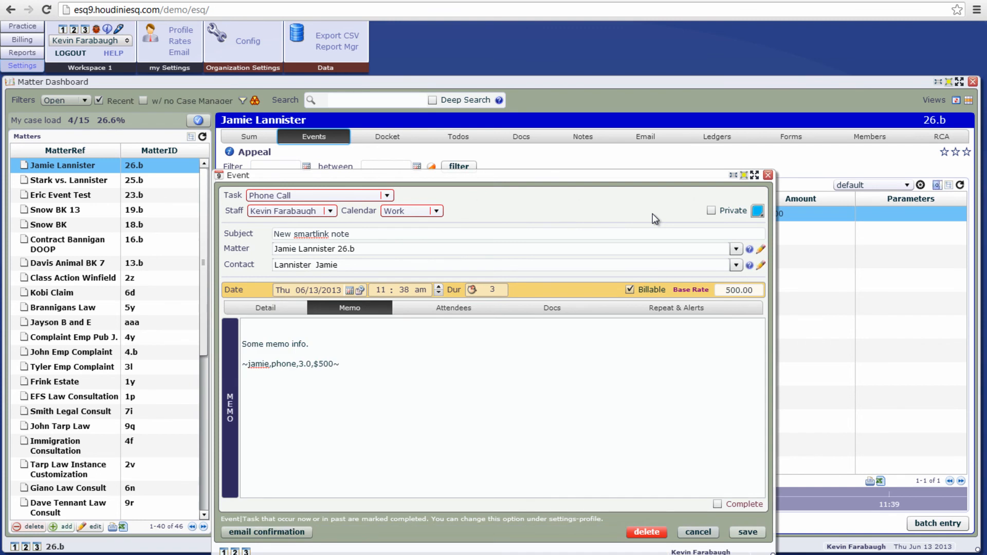
click(492, 290)
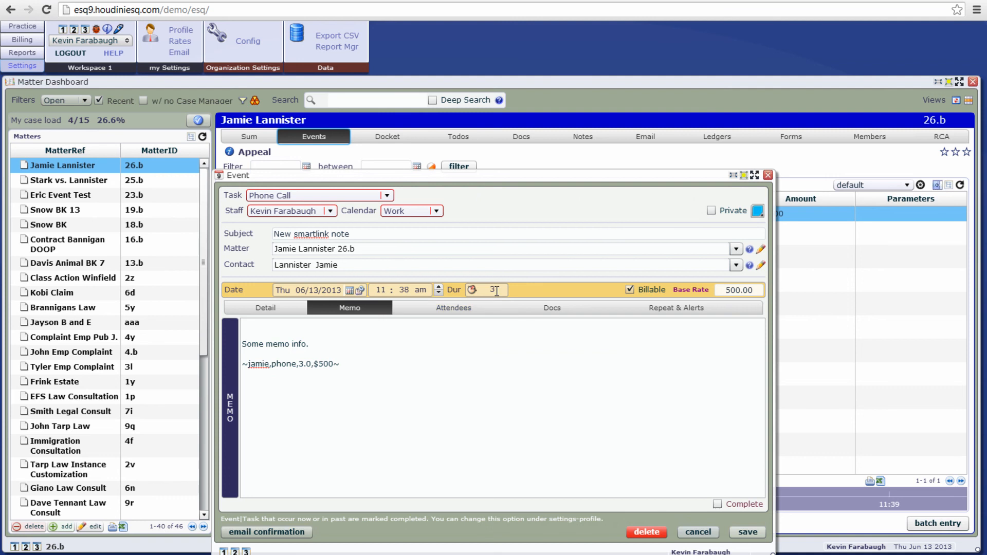
mouse_move(495, 290)
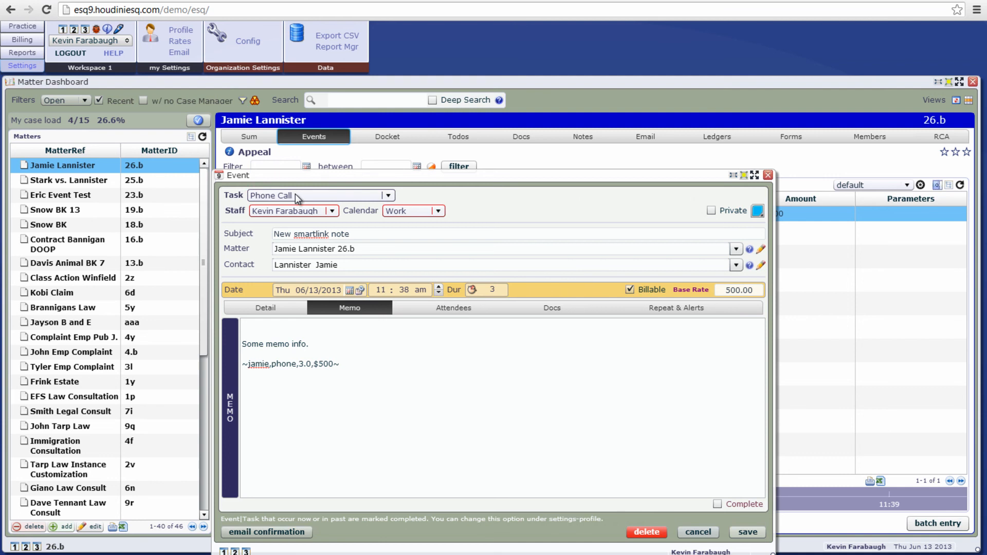
click(747, 532)
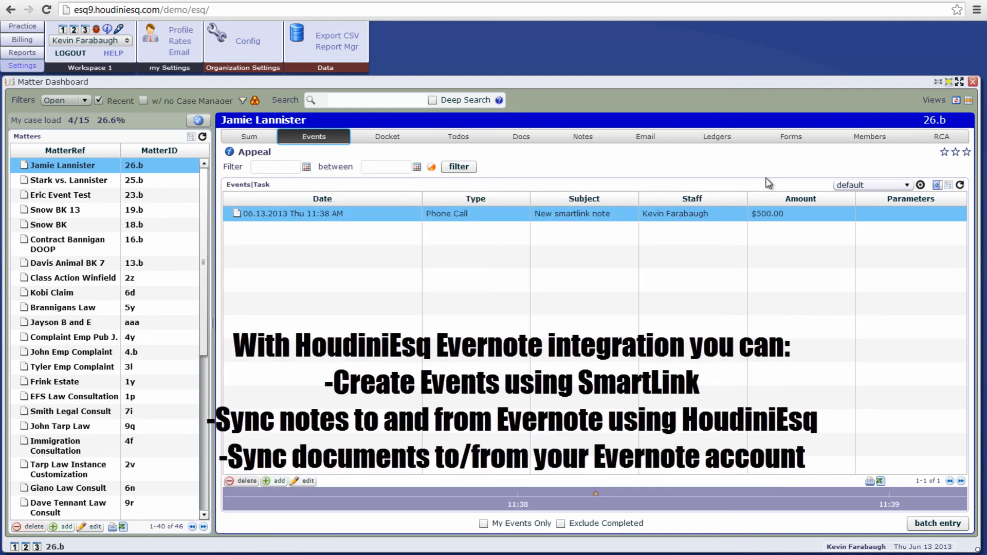